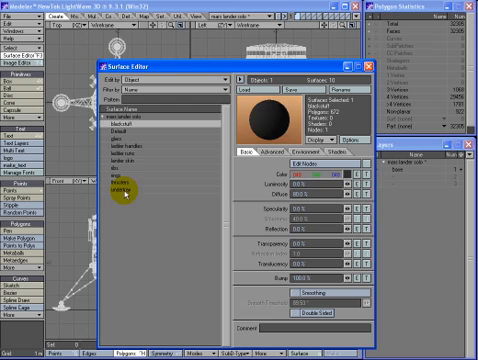
Step: Bring up the Surface Editor to review the lander's surface list
left_click(130, 188)
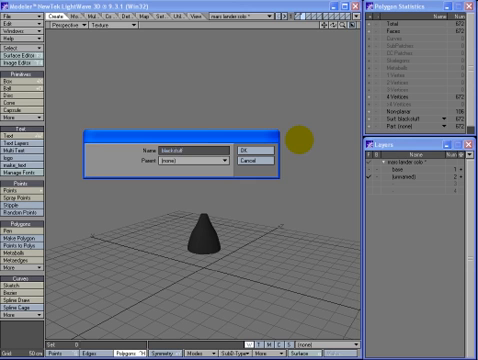
Step: Bring up the Change Surface prompt for the isolated cone part
left_click(244, 146)
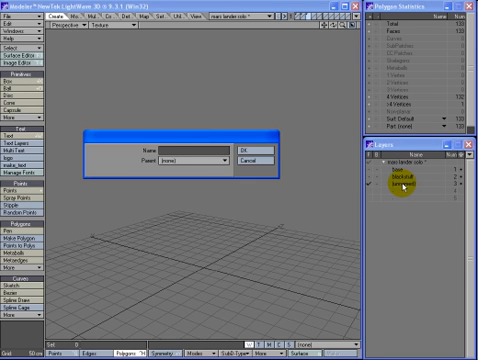
Step: Enter 'default' as the surface name in the Change Surface dialog
type("default")
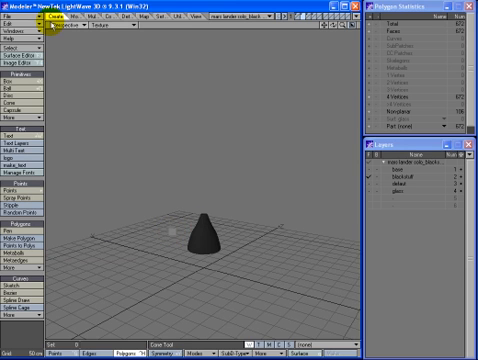
Step: Select the cone's layer in the Layers panel to review the layer list
left_click(12, 20)
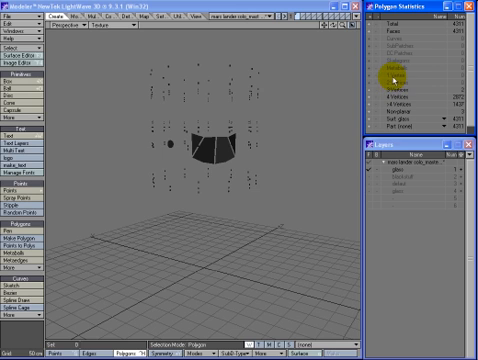
mouse_move(398, 76)
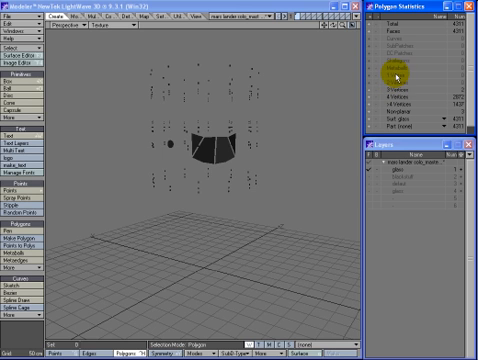